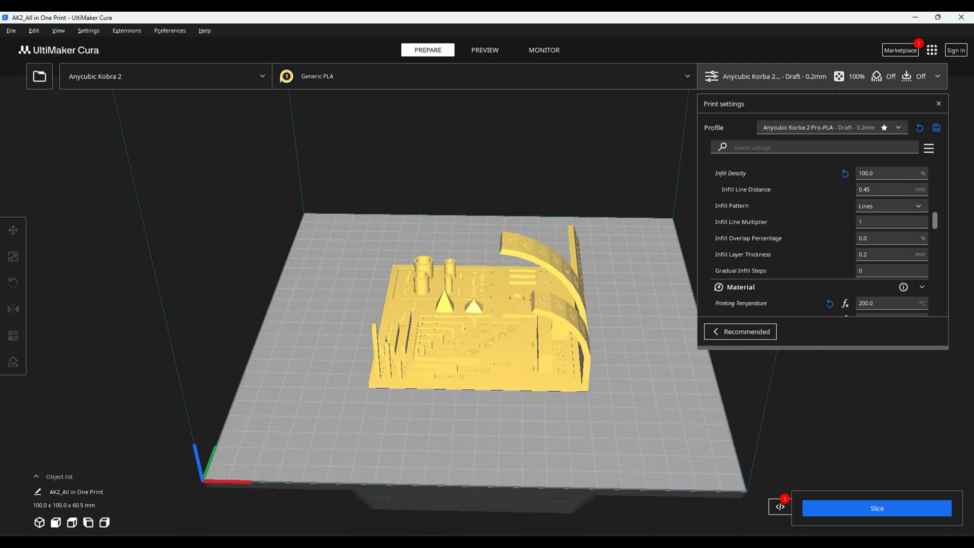
Select the AK2 all-in-one test model on the build plate for rotating.
click(14, 283)
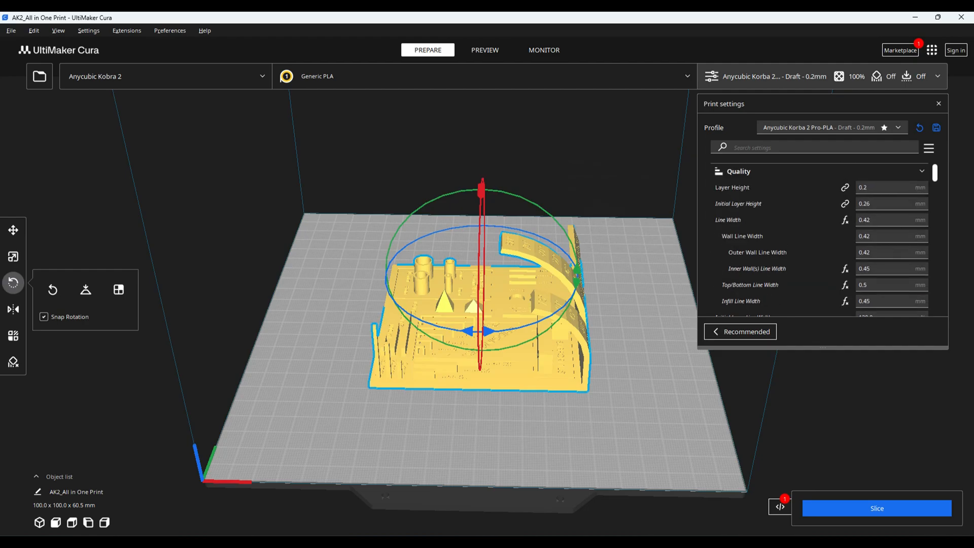
scroll(down, 3)
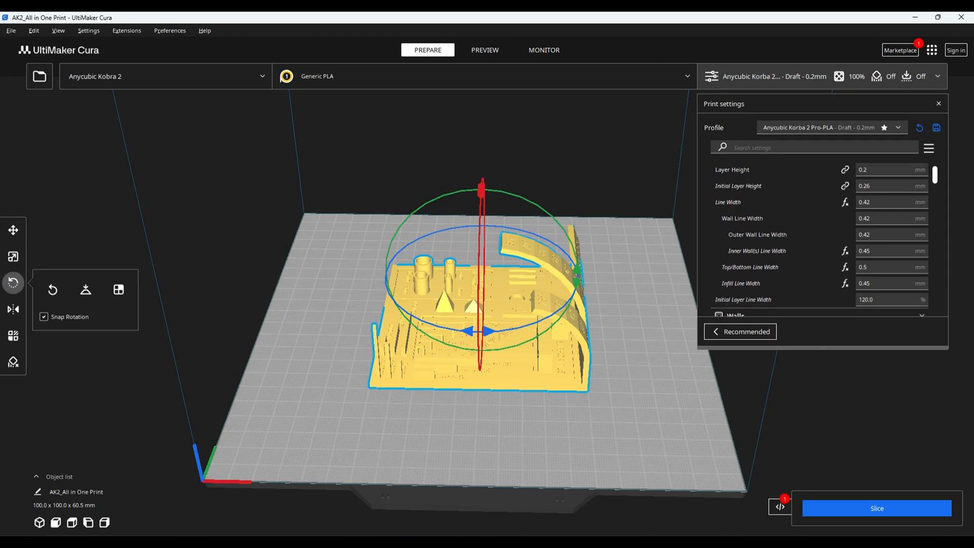
scroll(down, 3)
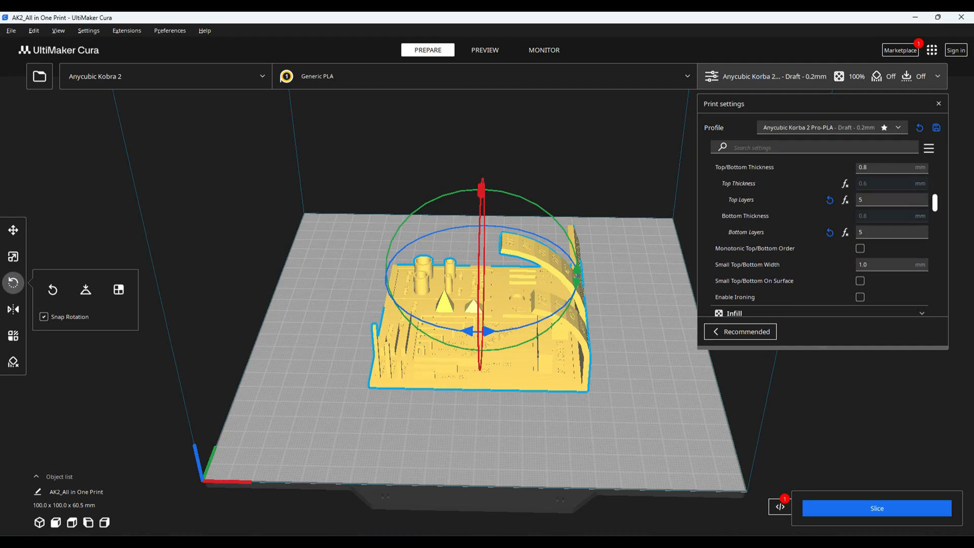
scroll(down, 3)
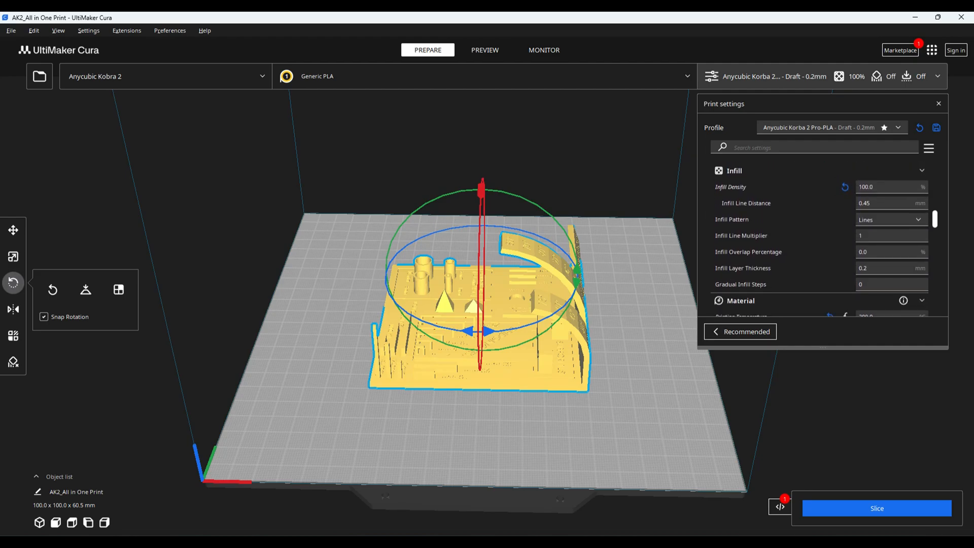
scroll(down, 3)
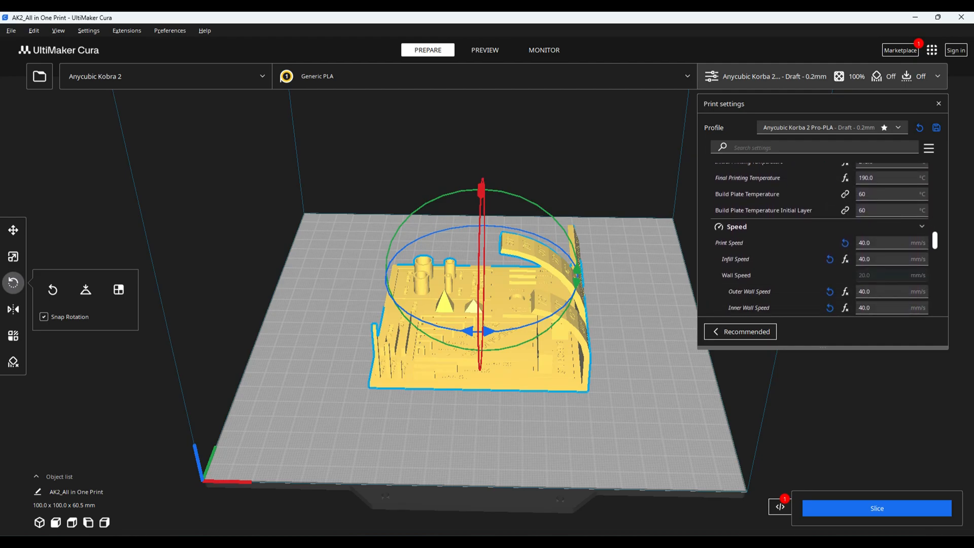
scroll(down, 3)
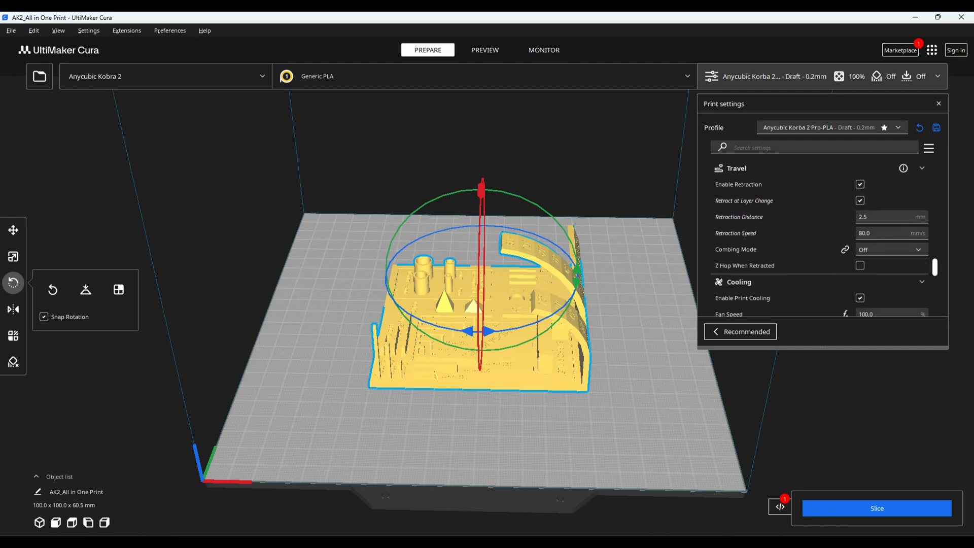
scroll(down, 3)
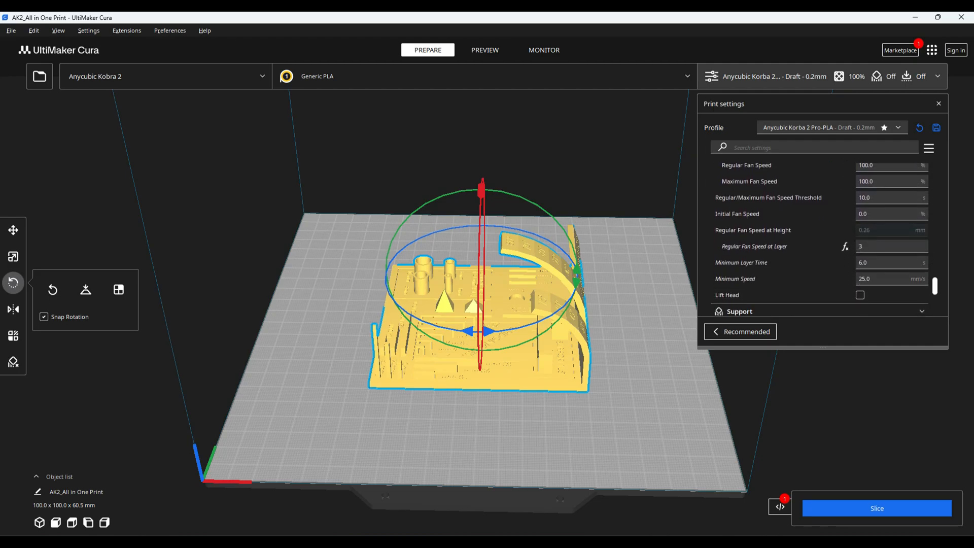
scroll(down, 3)
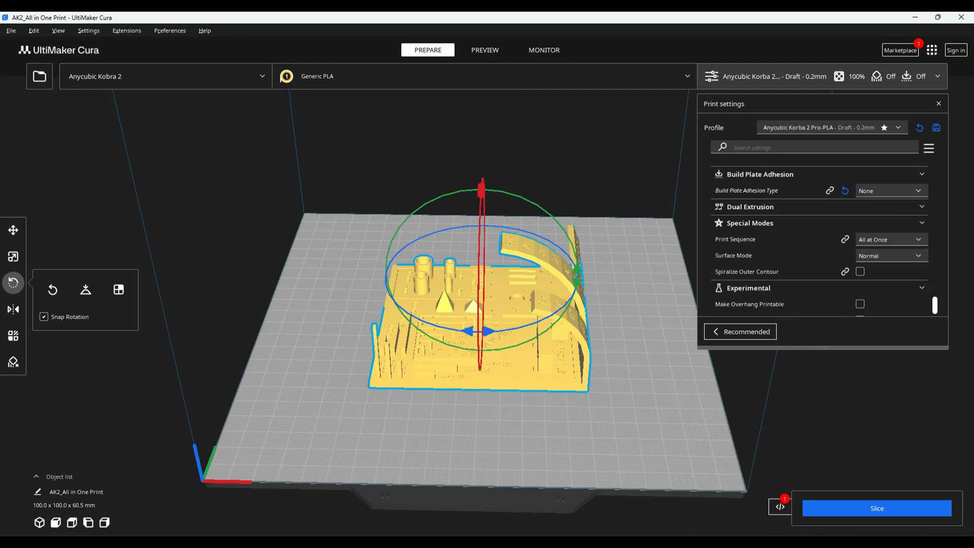